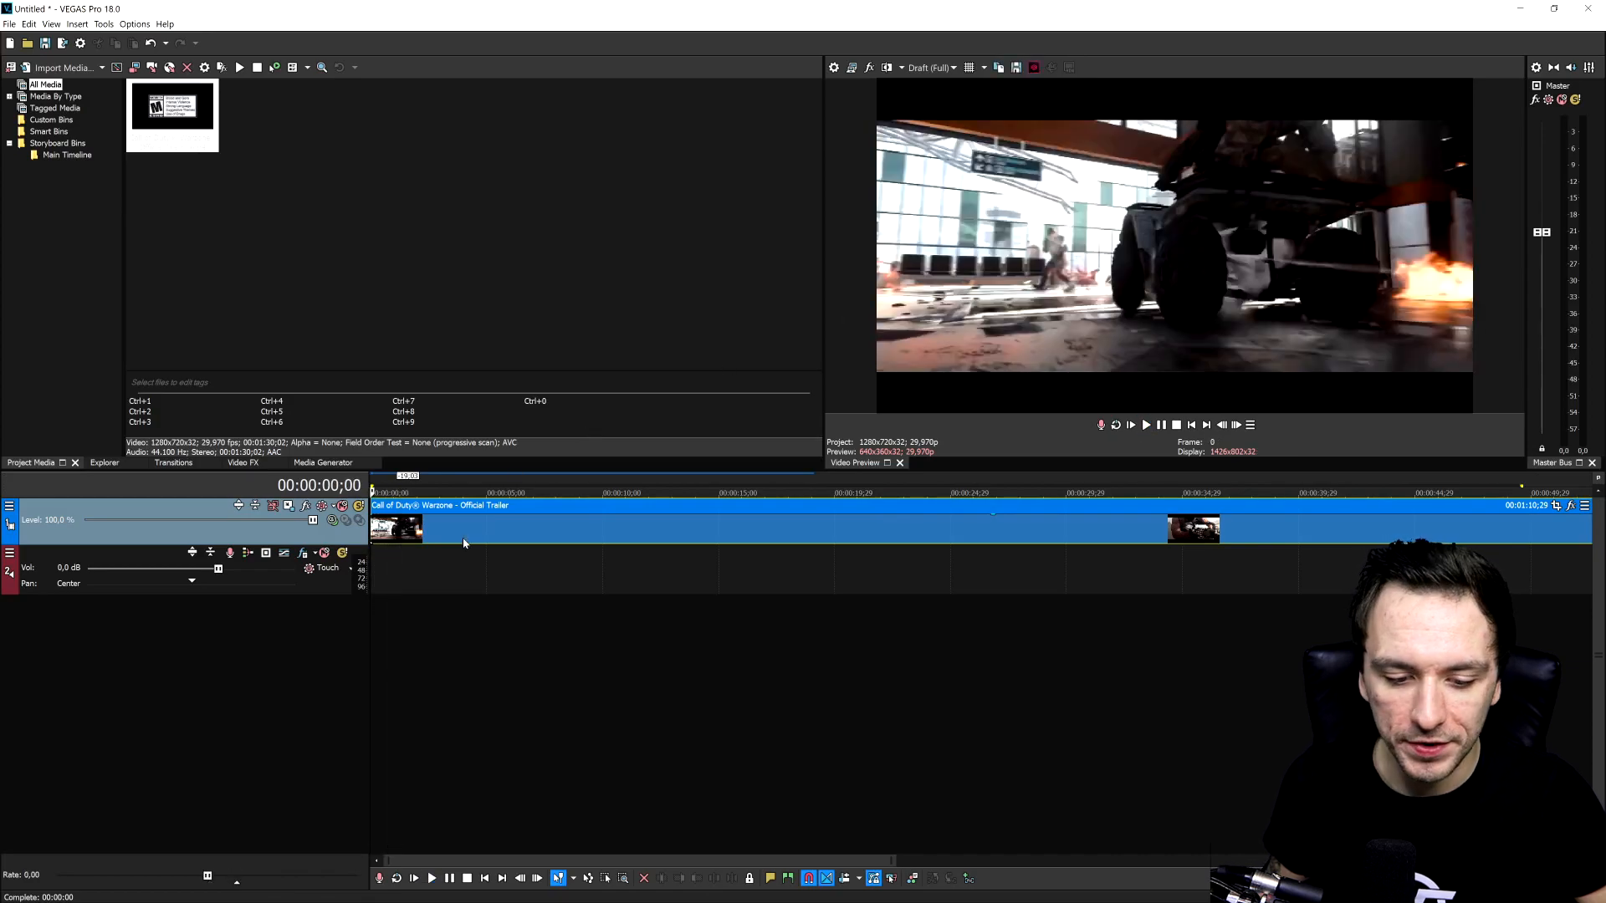
Cue the playhead at 00:00:00;25 of the Warzone trailer, on the helicopter shot
{"action": "left_click", "coordinate": [434, 902]}
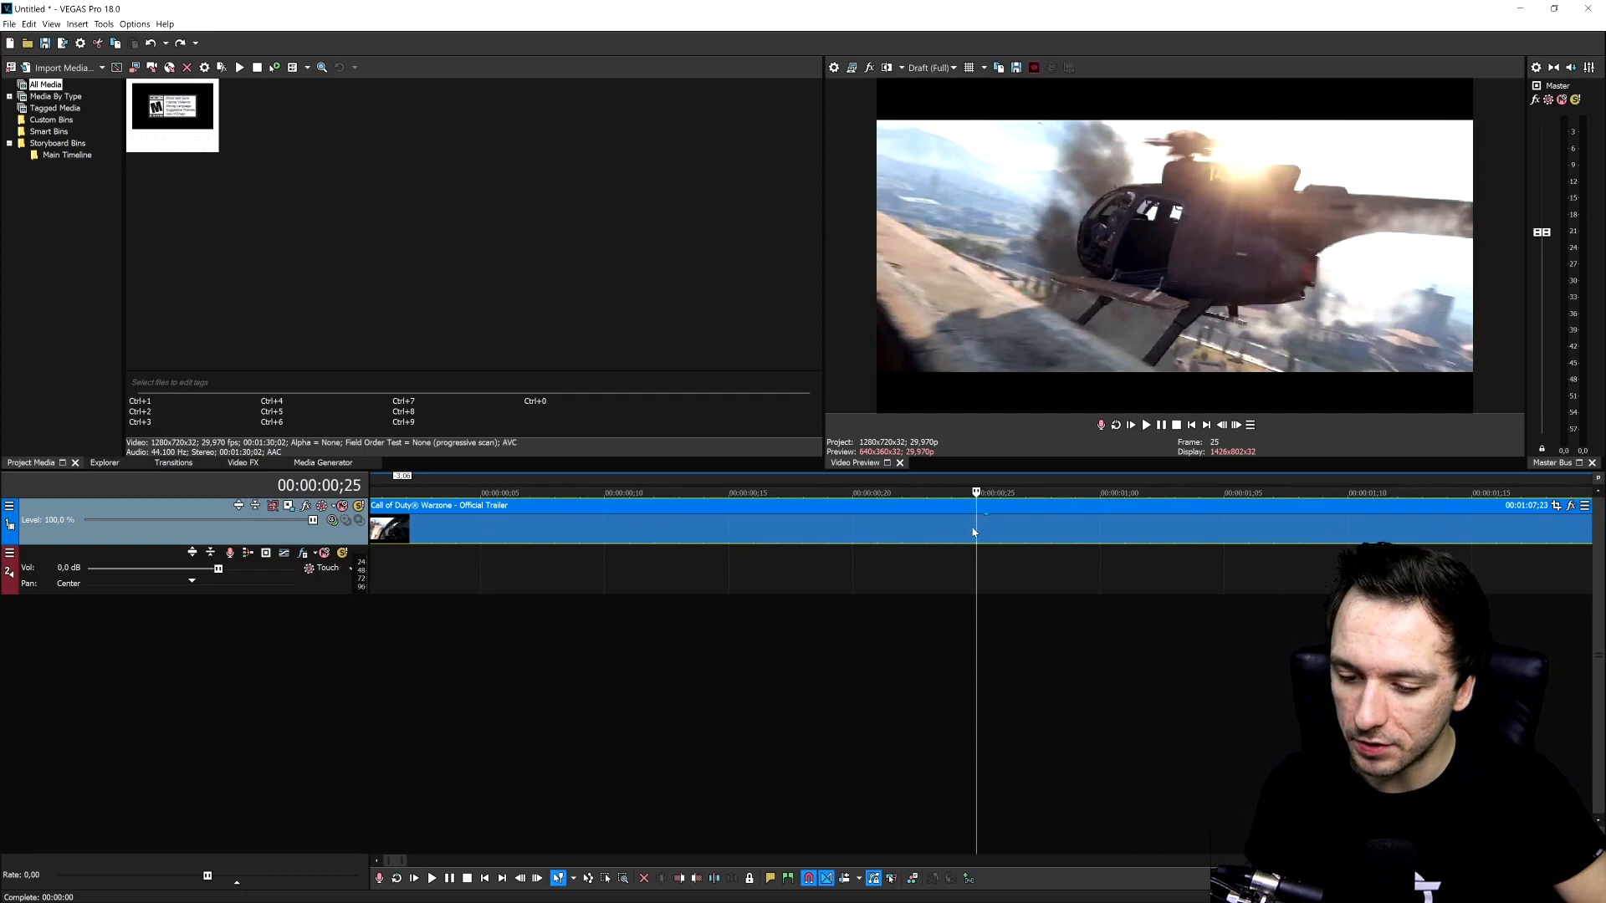
Insert a velocity envelope on the trailer video event via Insert/Remove Envelope
{"action": "right_click", "coordinate": [973, 532]}
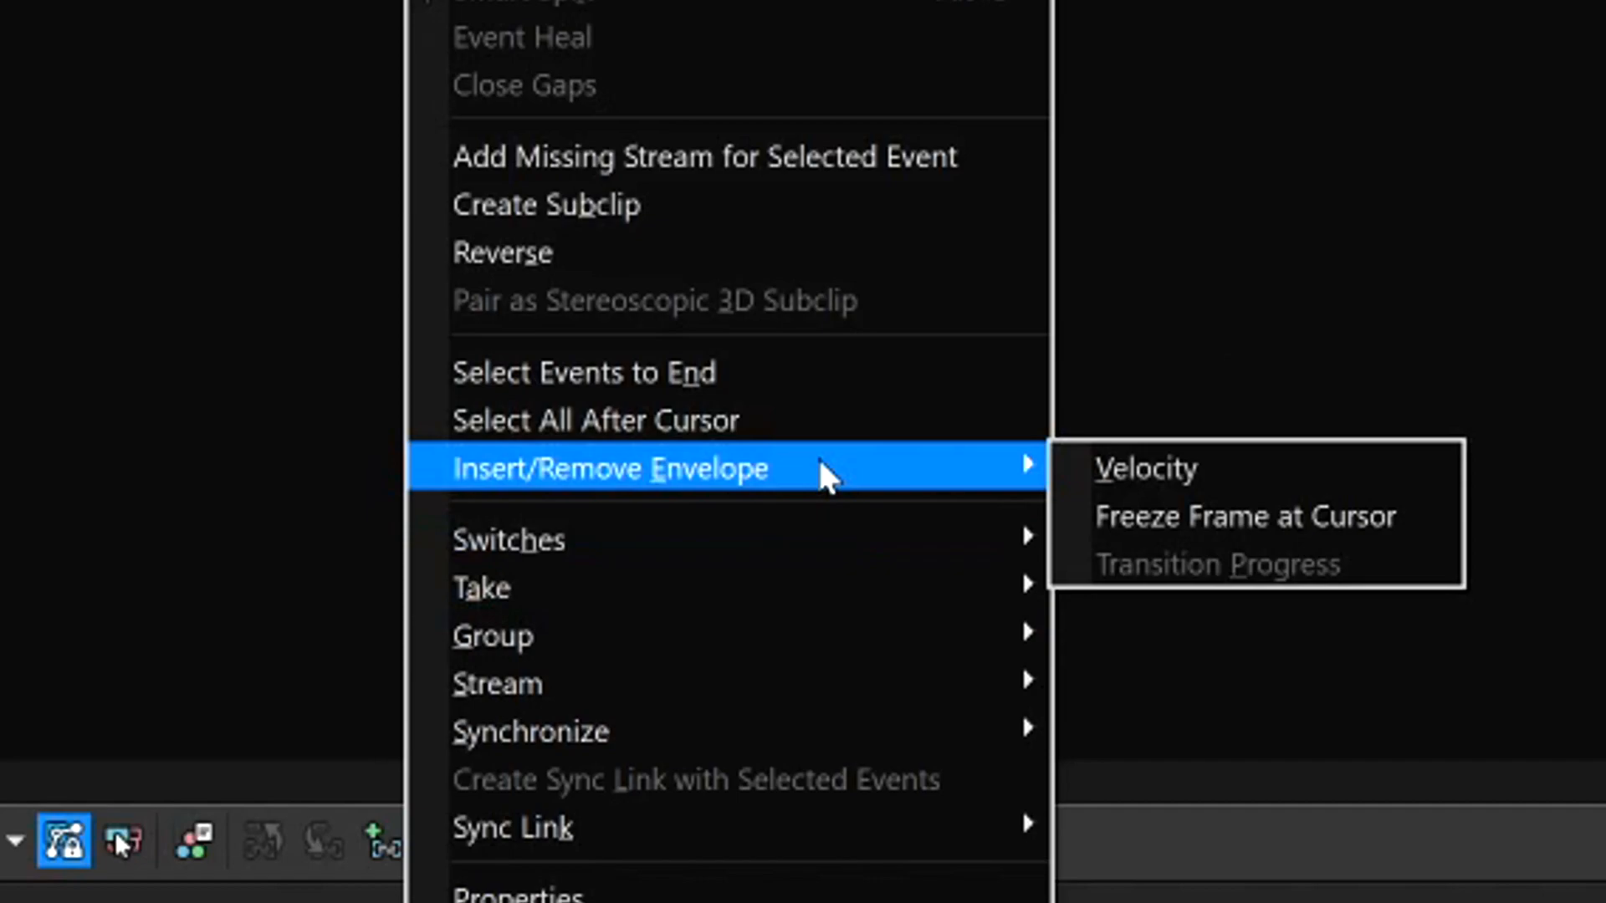
{"action": "left_click", "coordinate": [1146, 468]}
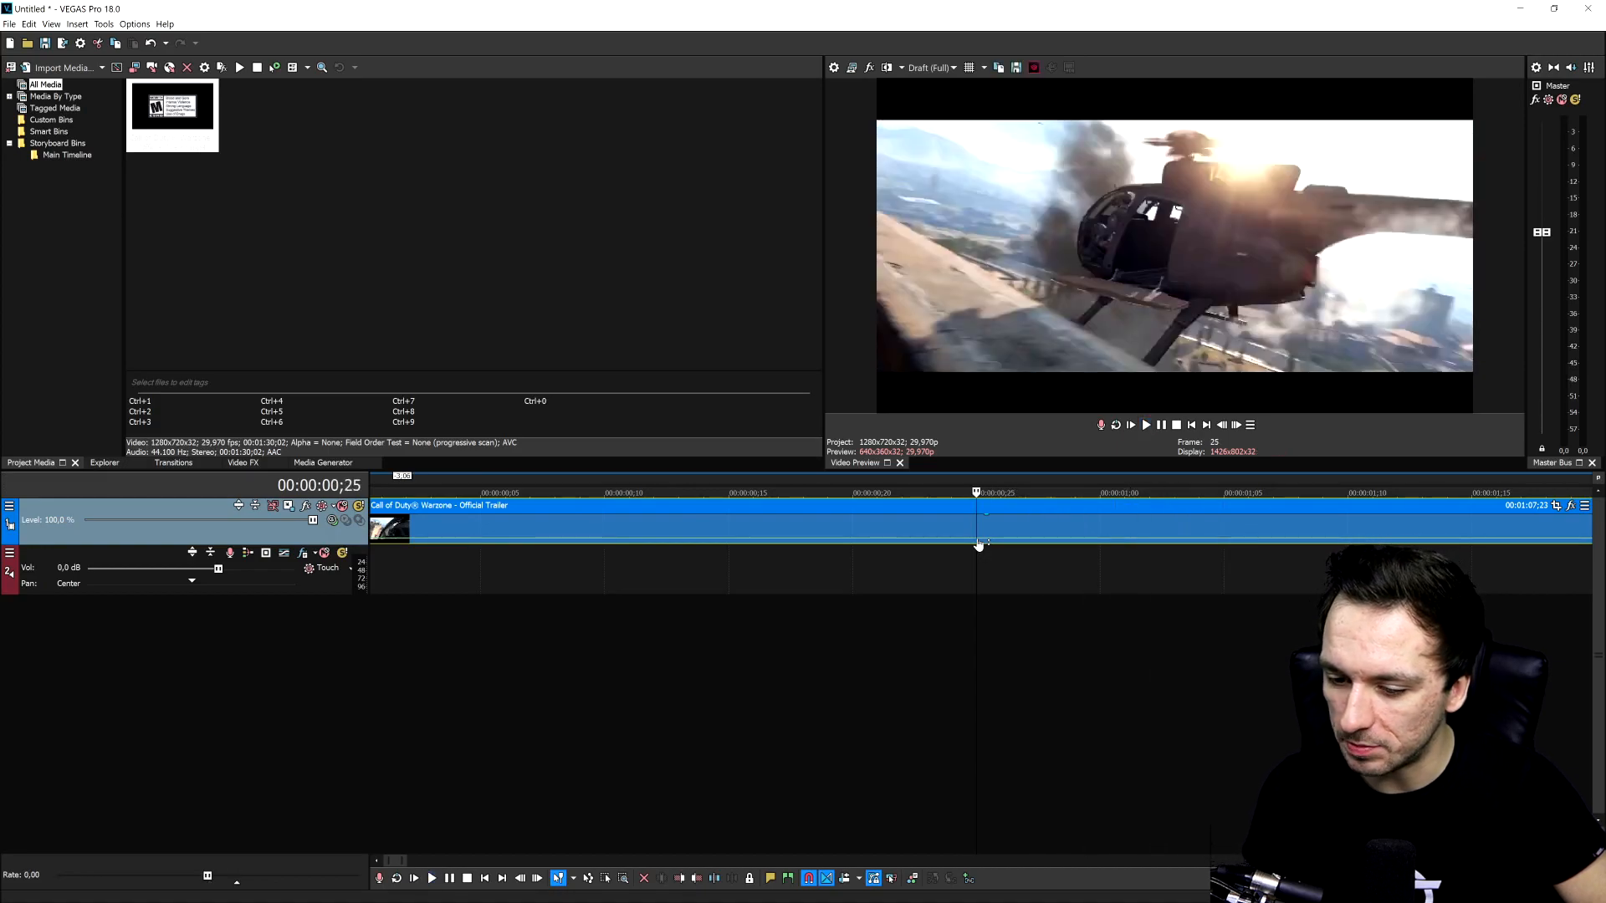
Add a velocity point at frame 25, raise its speed, then ease it back near normal
{"action": "right_click", "coordinate": [980, 542]}
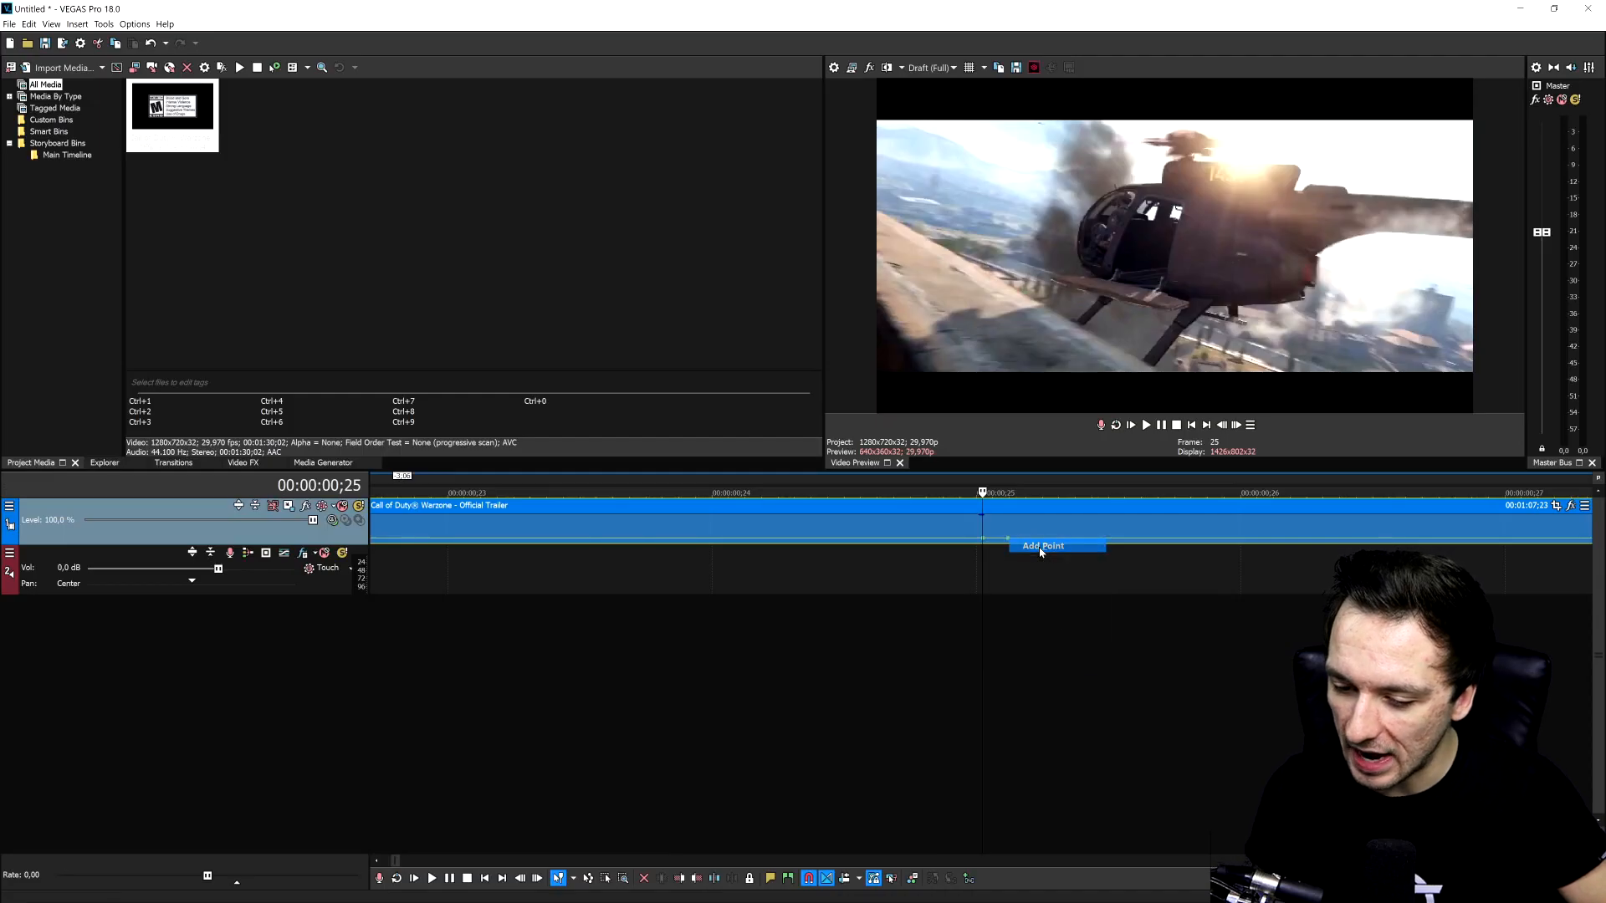
{"action": "left_click", "coordinate": [1042, 545]}
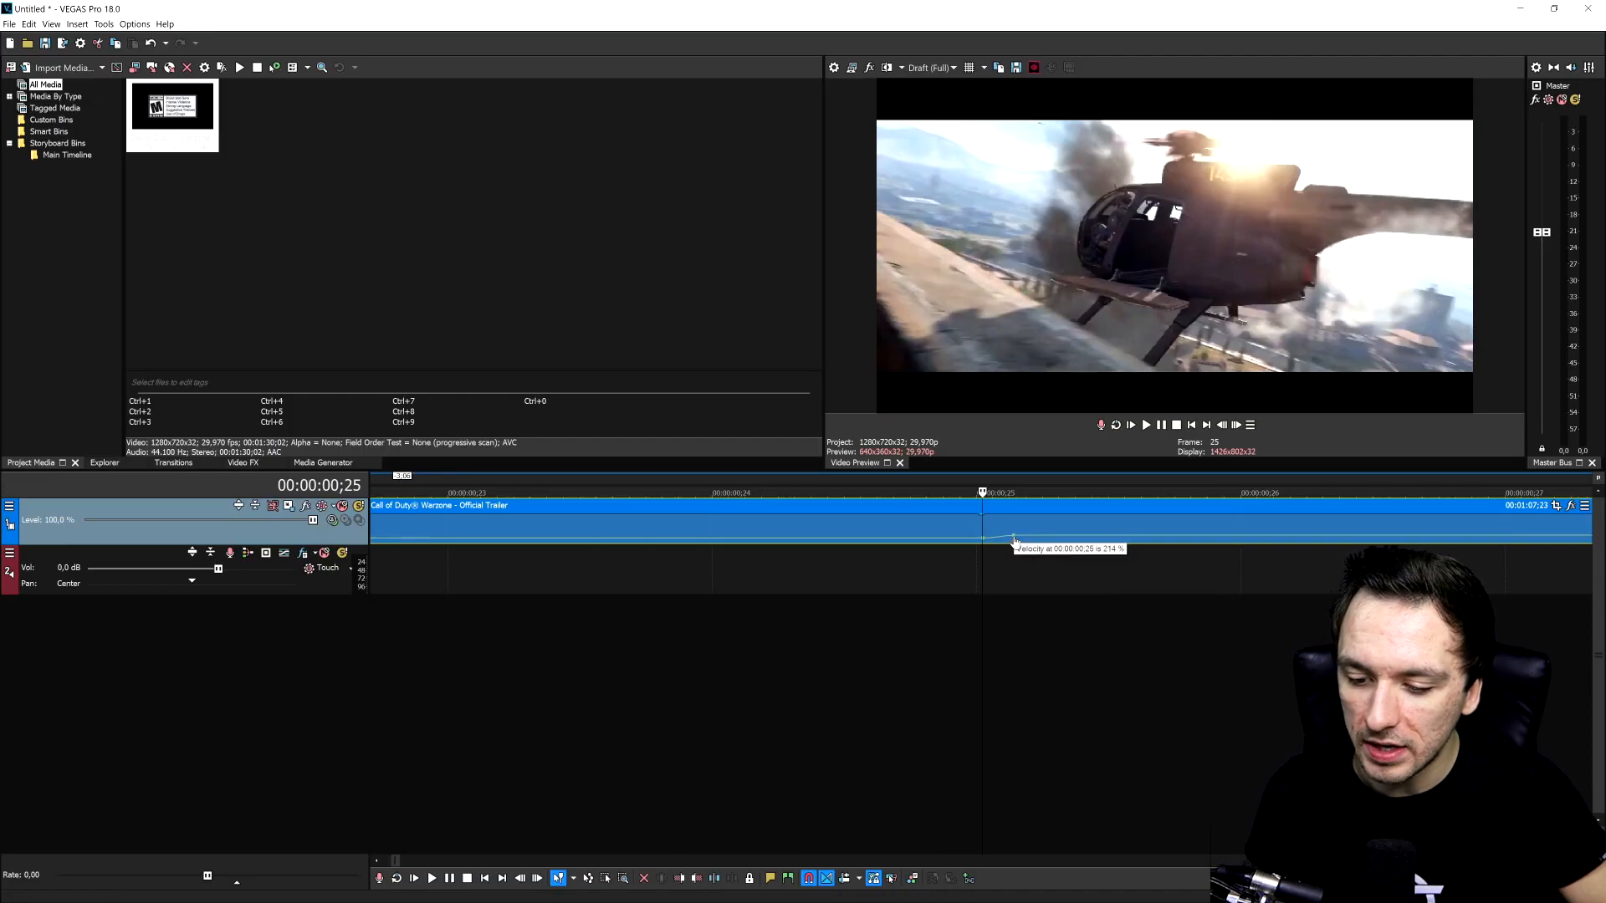
{"action": "left_click_drag", "start_coordinate": [1014, 540], "coordinate": [1021, 532]}
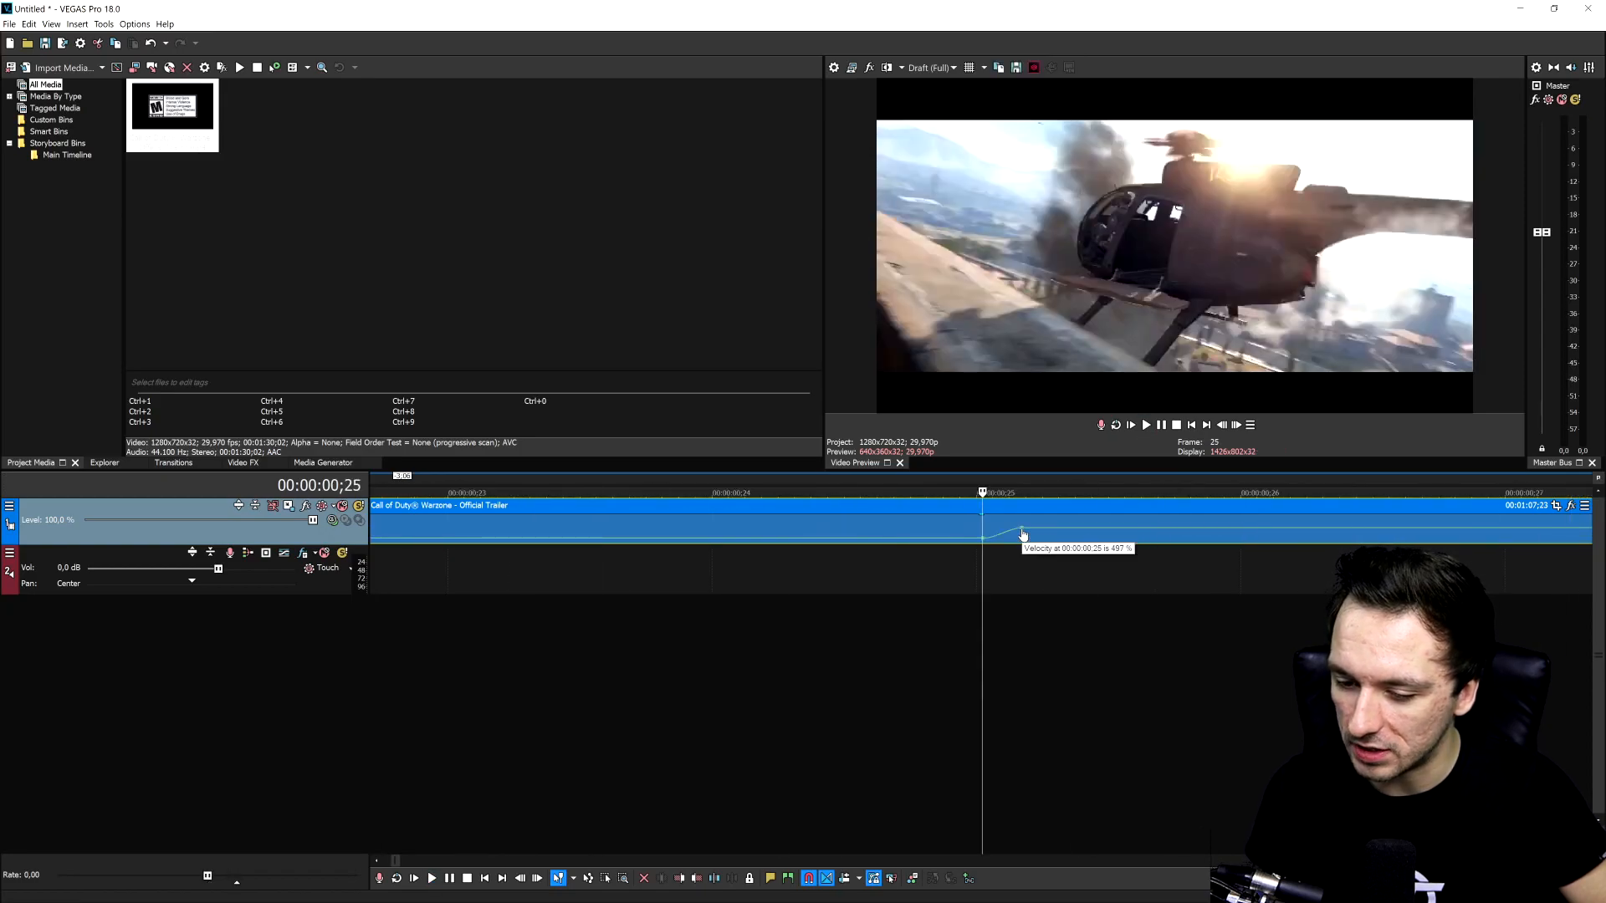
{"action": "left_click_drag", "start_coordinate": [1021, 534], "coordinate": [1019, 540]}
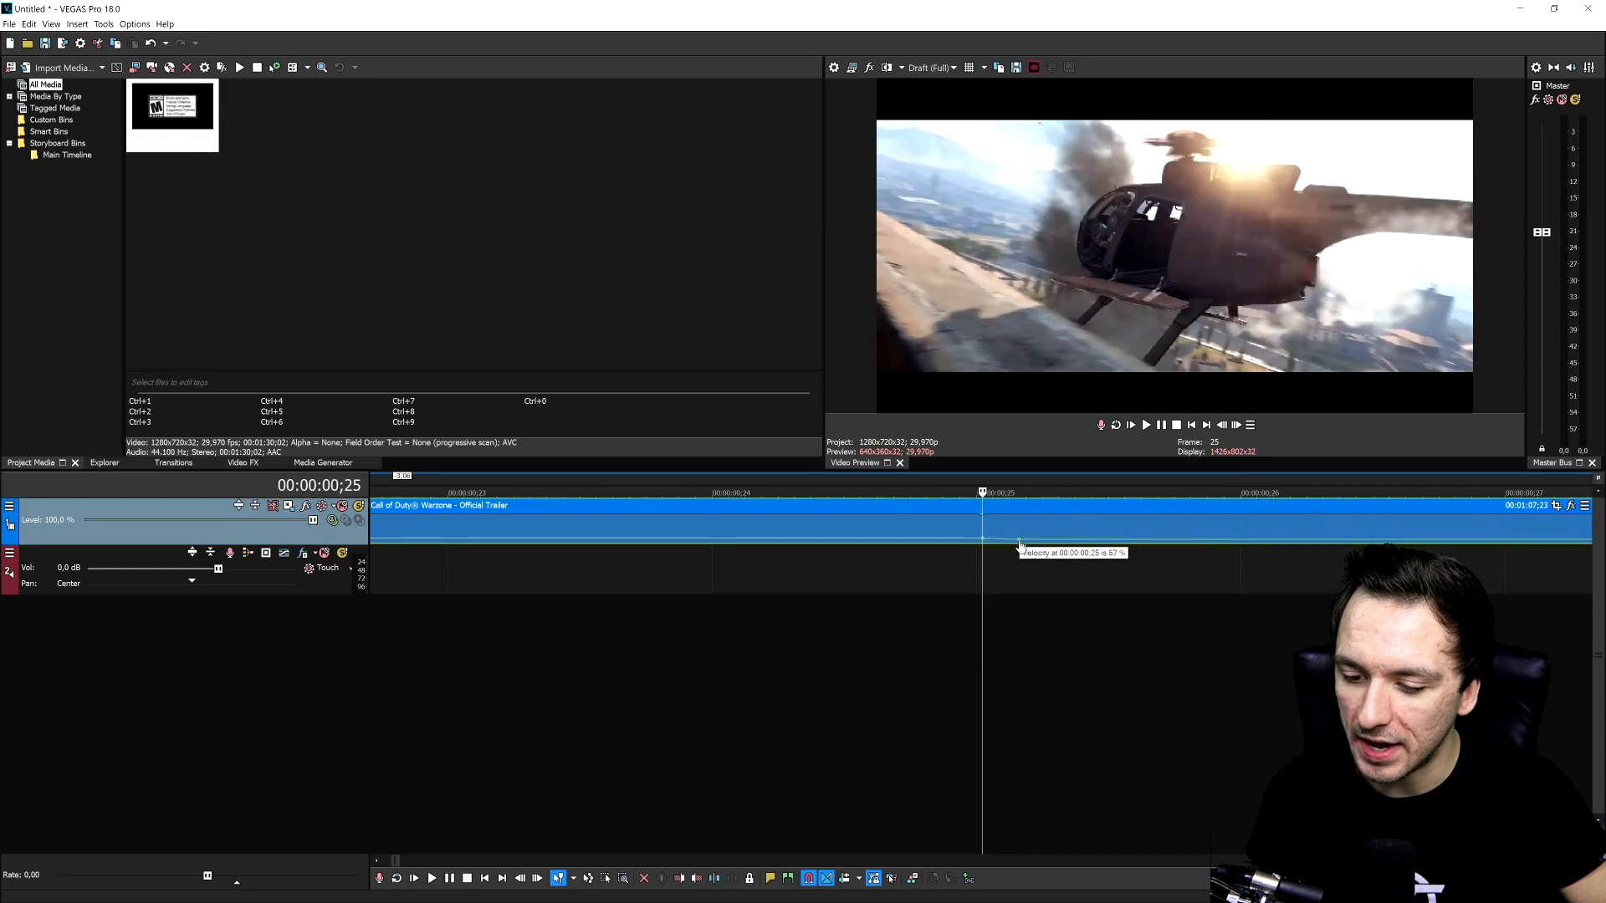
{"action": "left_click_drag", "start_coordinate": [1016, 540], "coordinate": [1017, 549]}
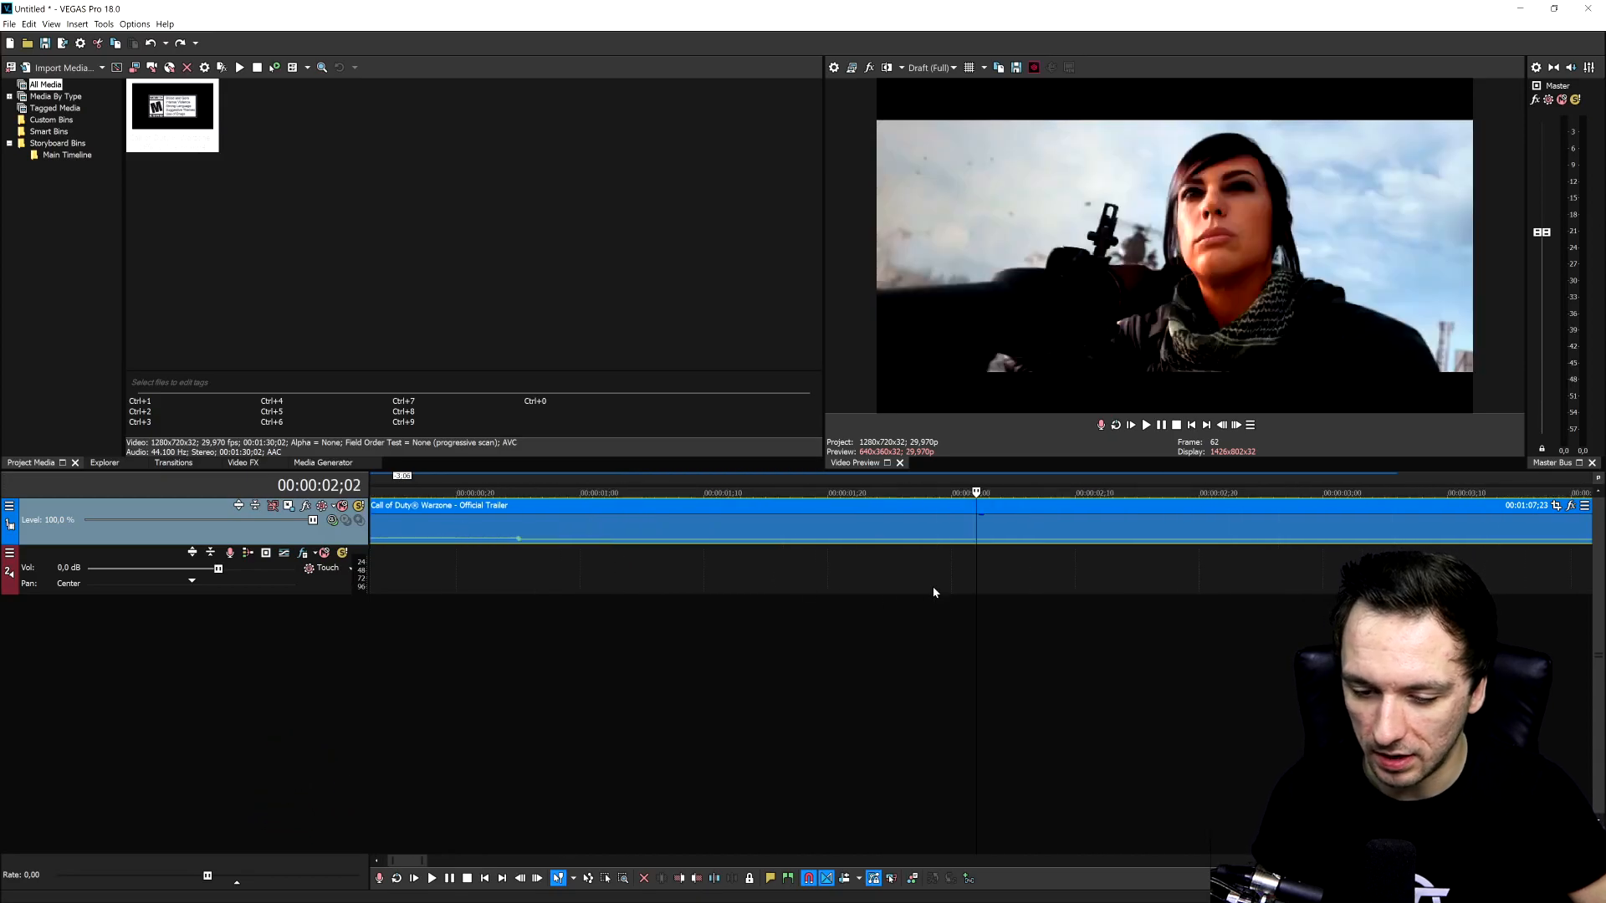
Add later velocity points, with the one at 00:00:03;15 set to 120%
{"action": "right_click", "coordinate": [976, 532]}
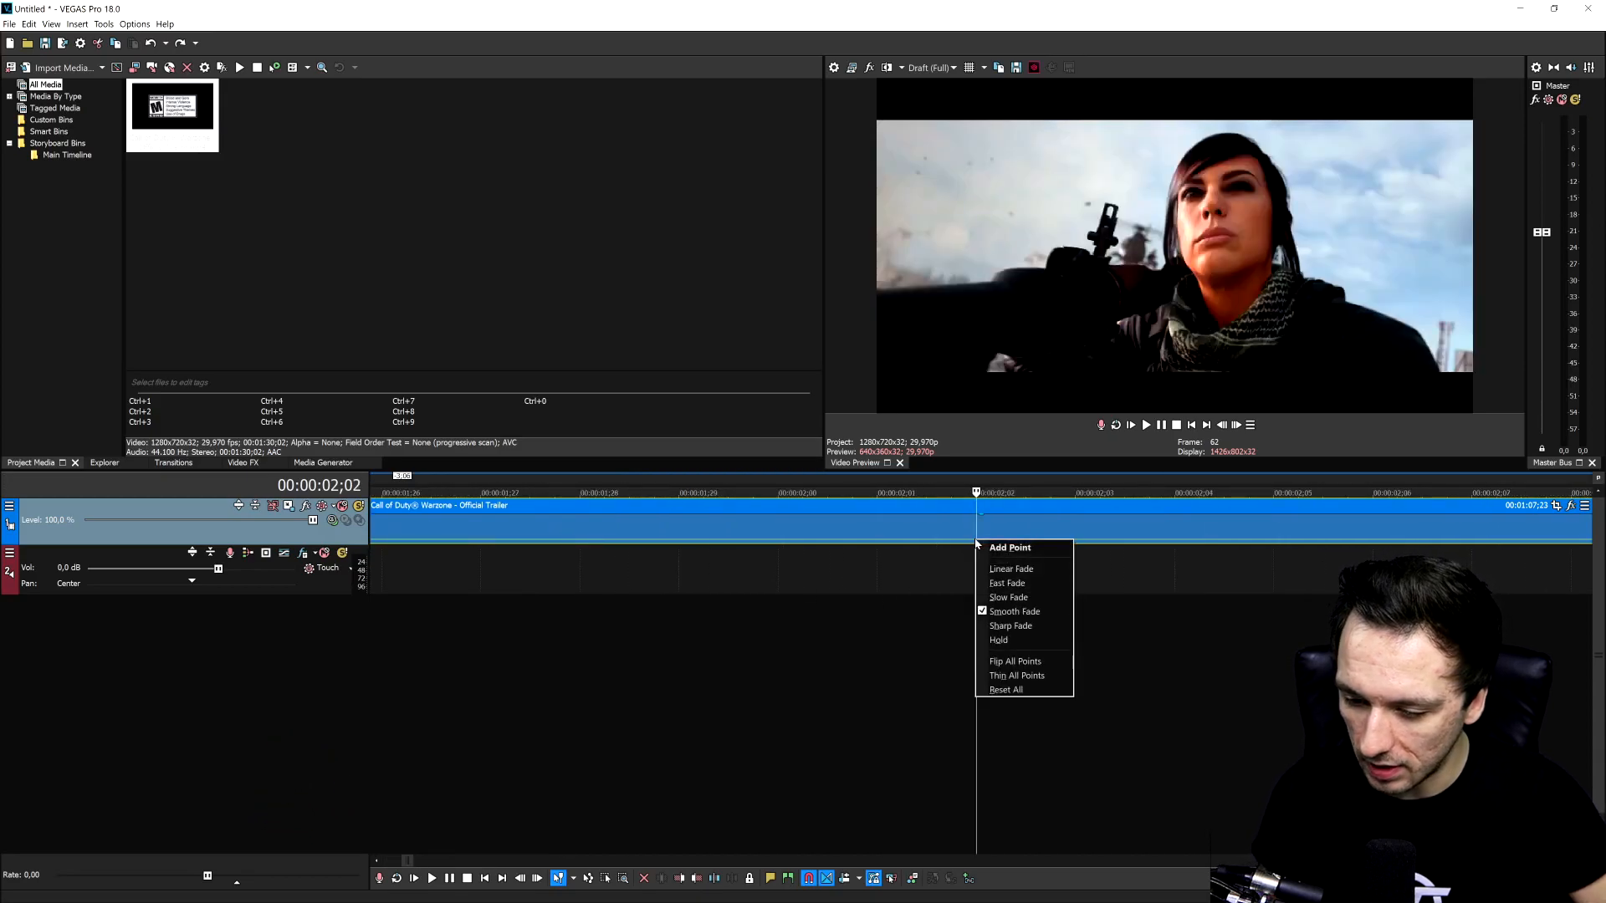
{"action": "mouse_move", "coordinate": [1023, 548]}
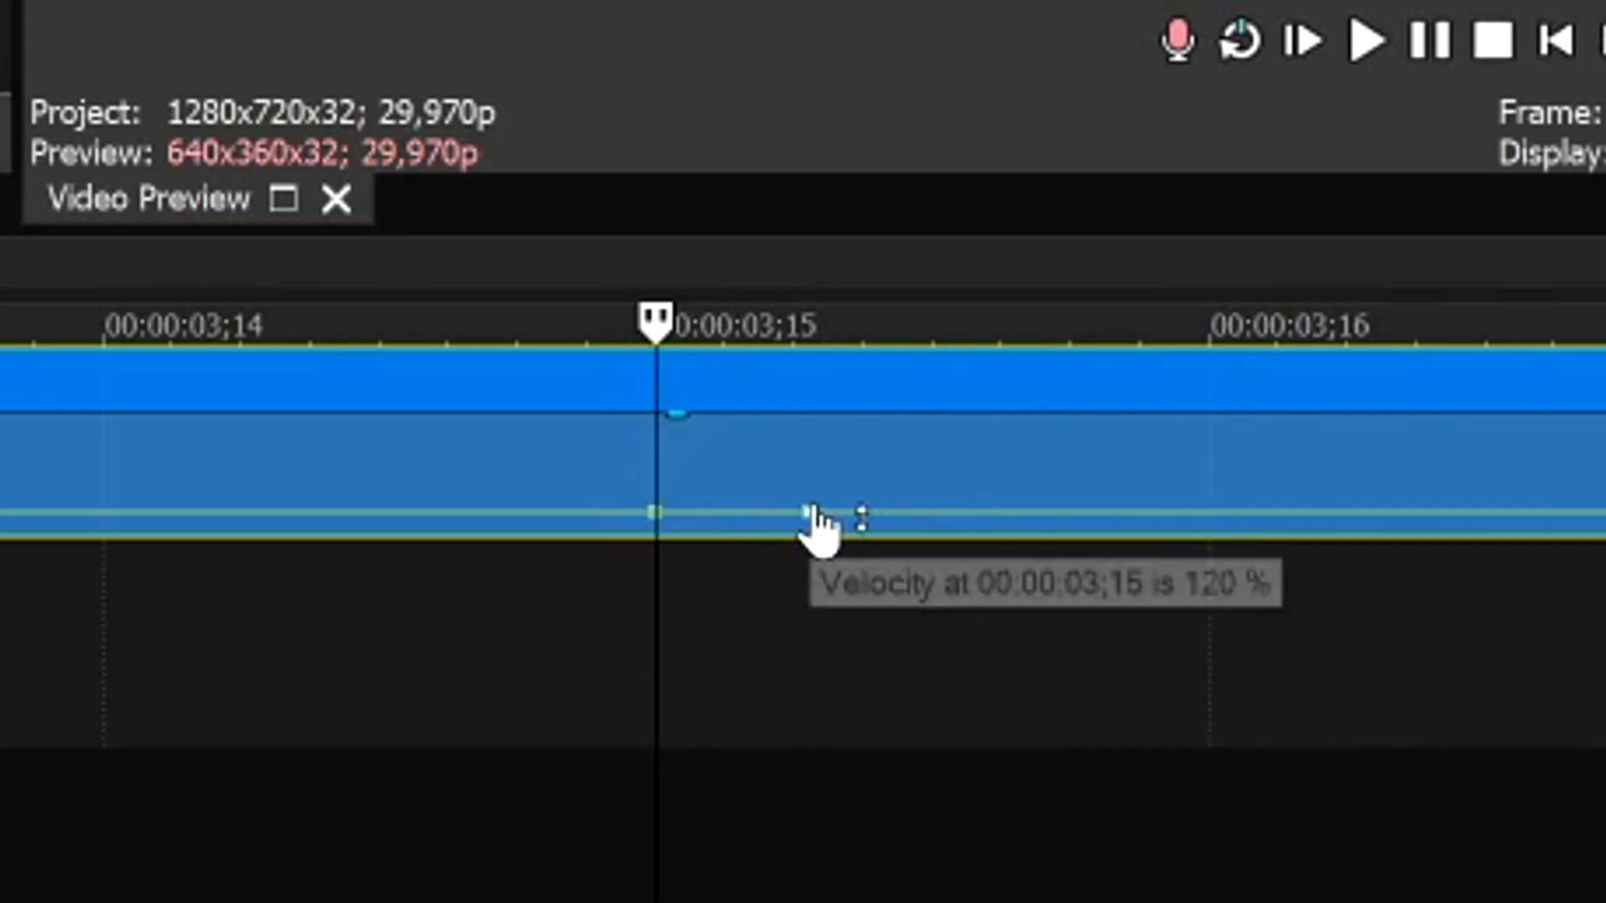
{"action": "left_click", "coordinate": [1368, 43]}
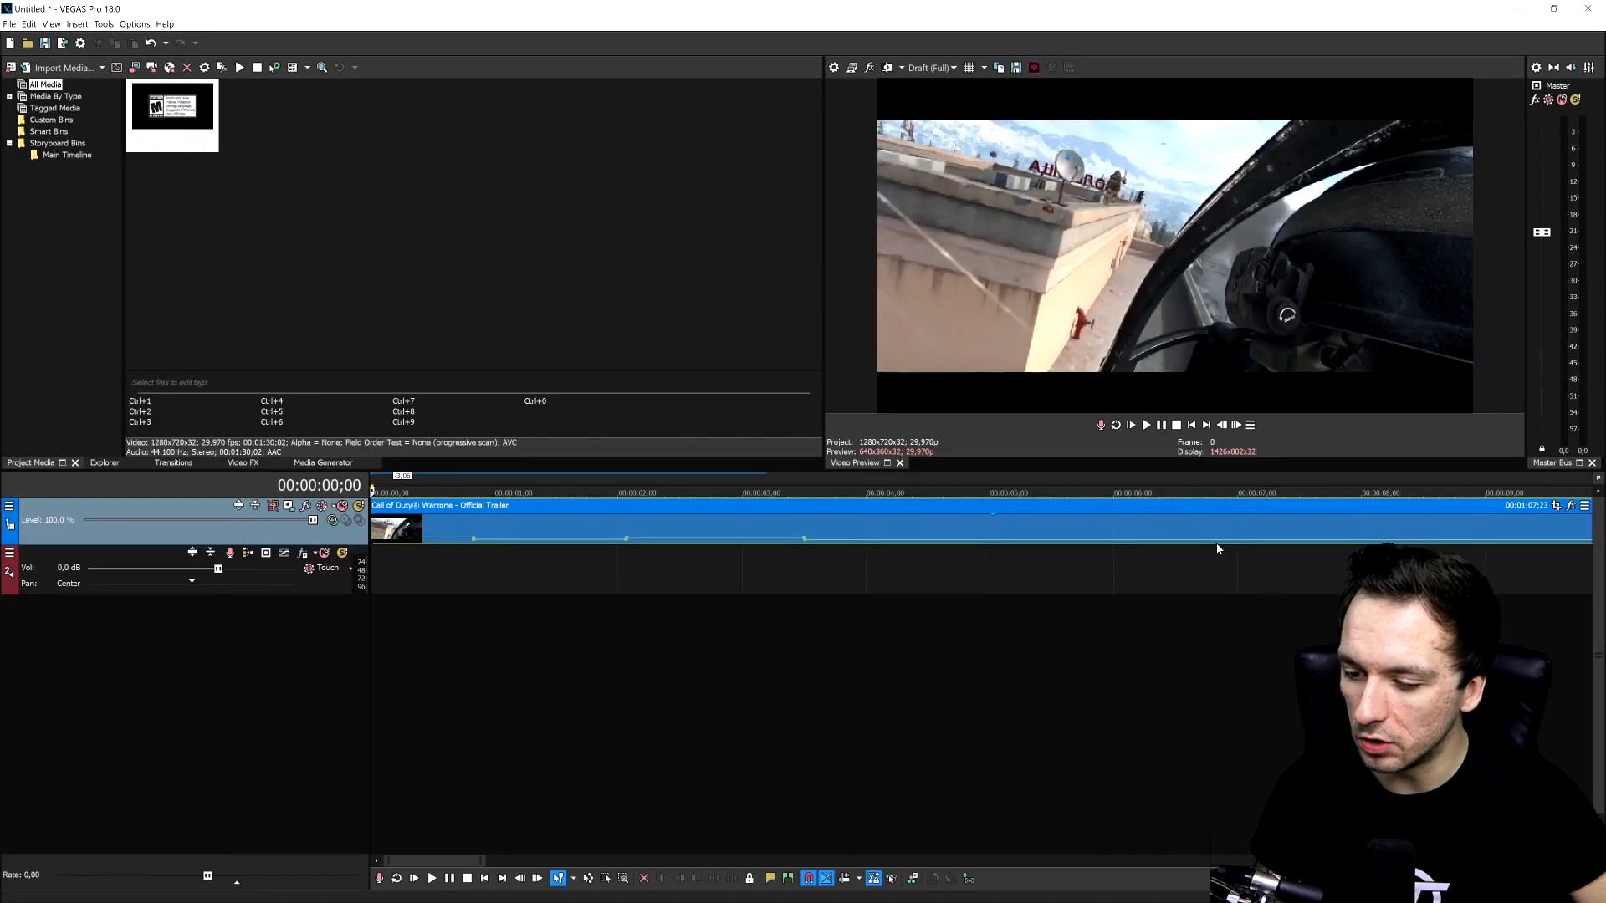
Cue near 00:00:06;28 and bring up the envelope menu for a new velocity point
{"action": "left_click", "coordinate": [1234, 493]}
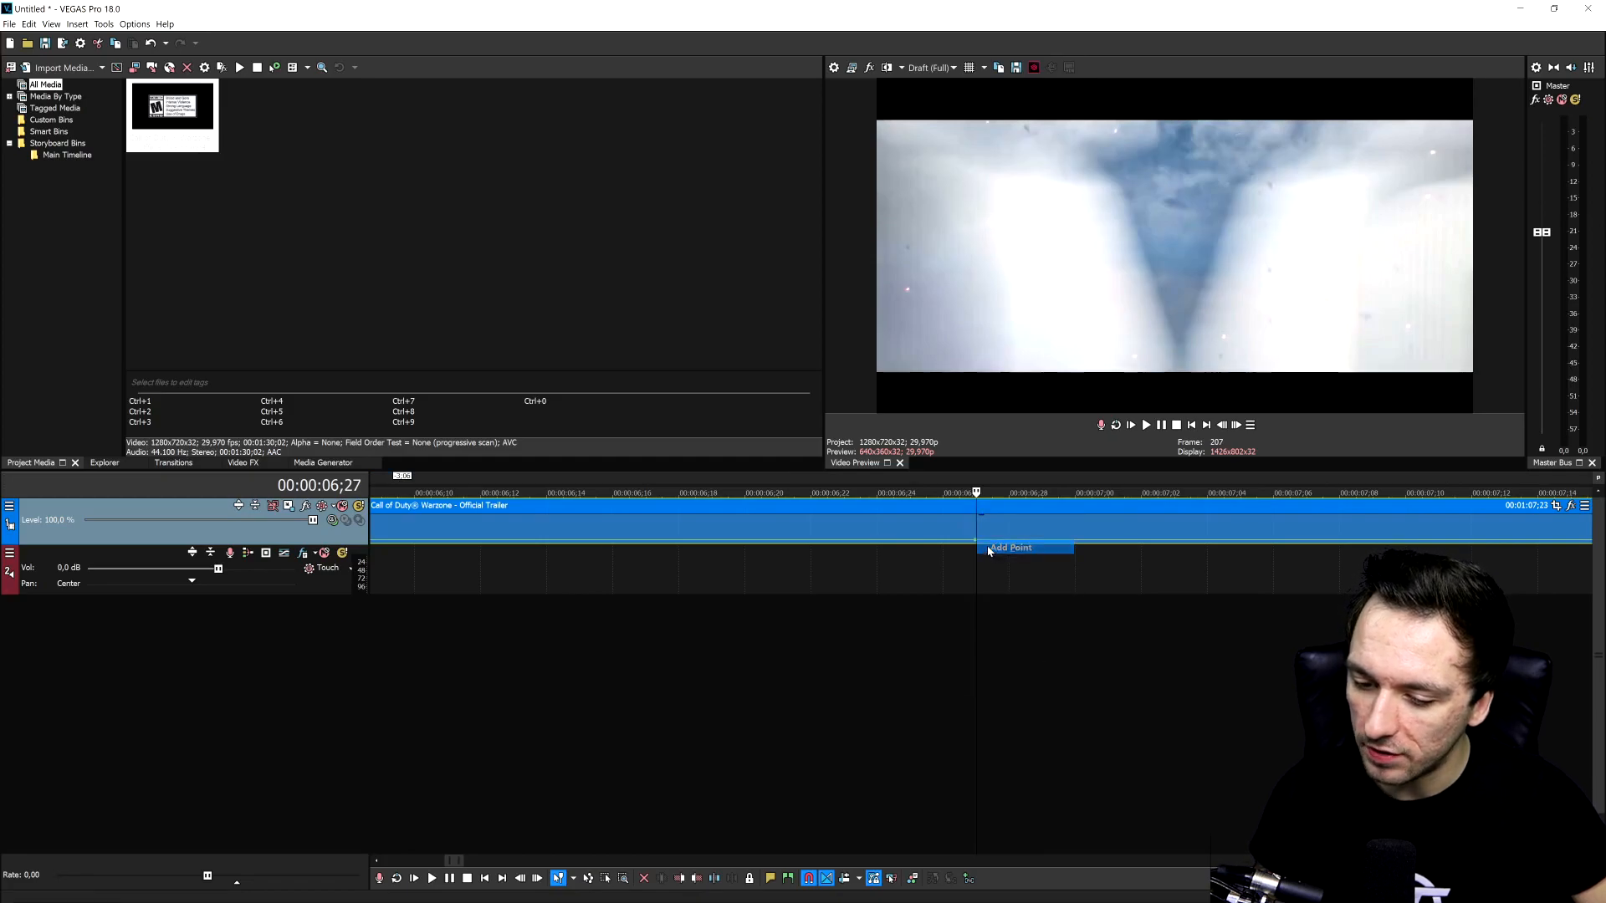
{"action": "right_click", "coordinate": [1009, 535]}
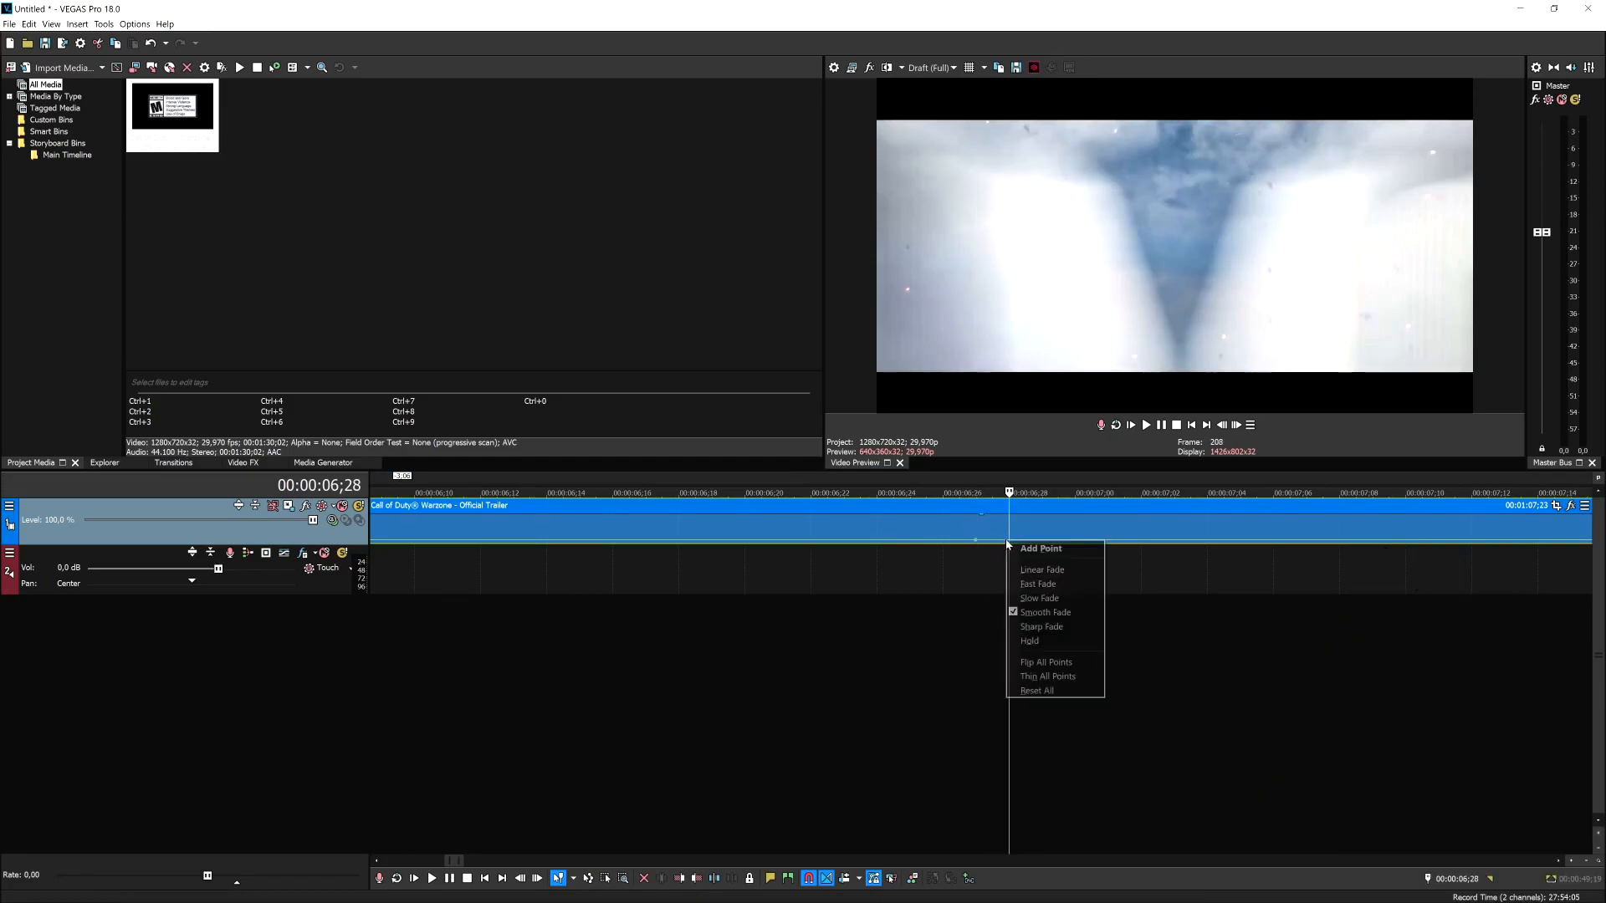